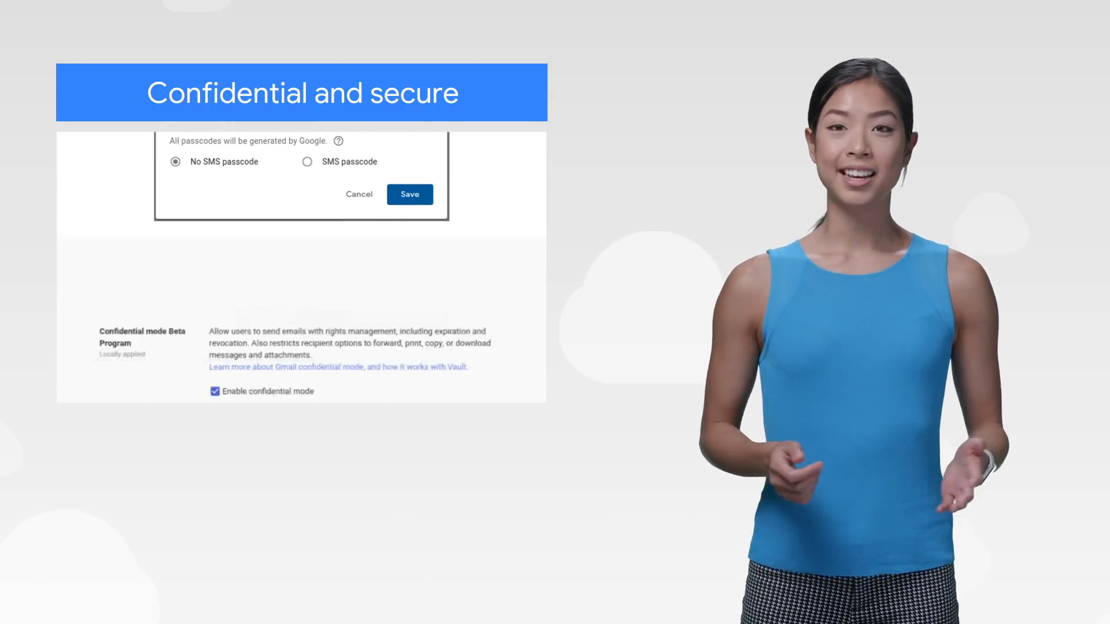
# - Save the 'No SMS passcode' option, keeping Gmail confidential mode enabled
pyautogui.click(409, 194)
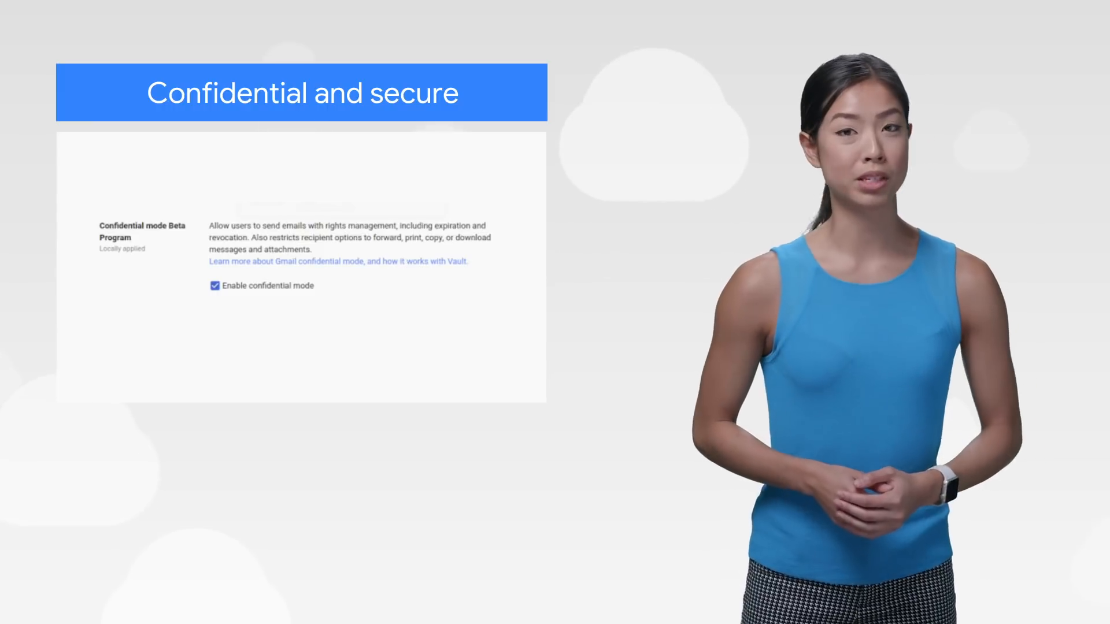